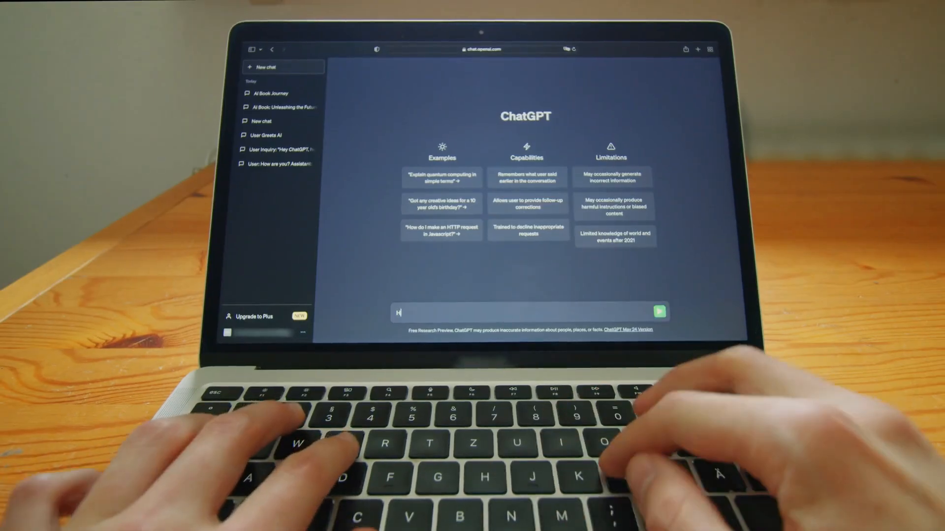
text(ello ChatGPT, pleas)
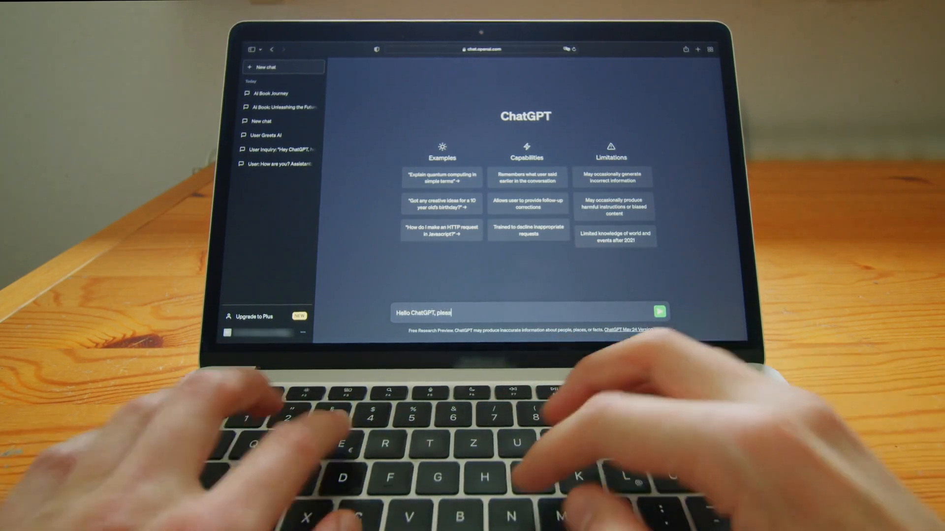
text(write a book)
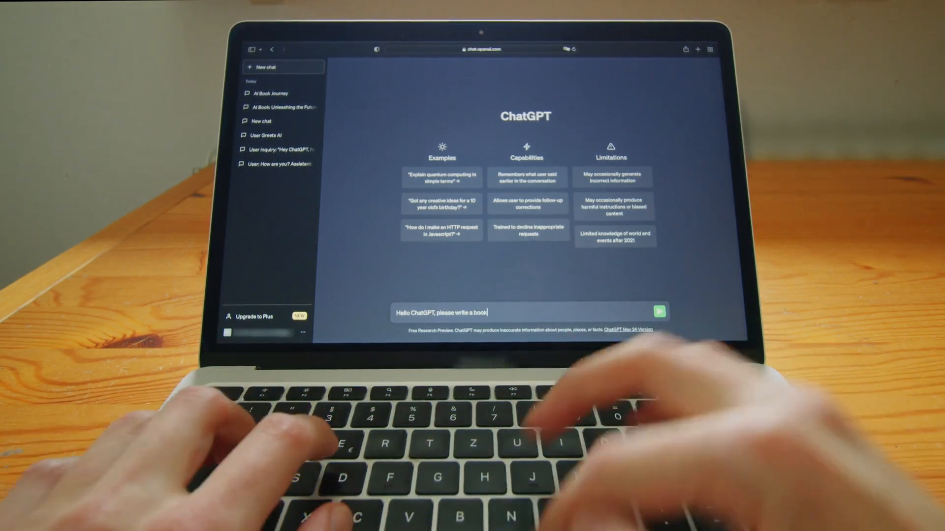
text(about AI for)
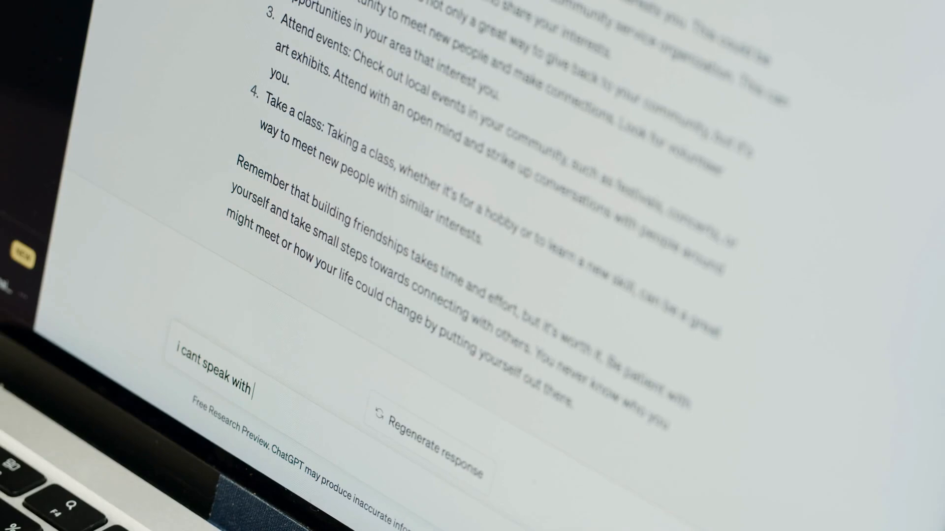
text(strange)
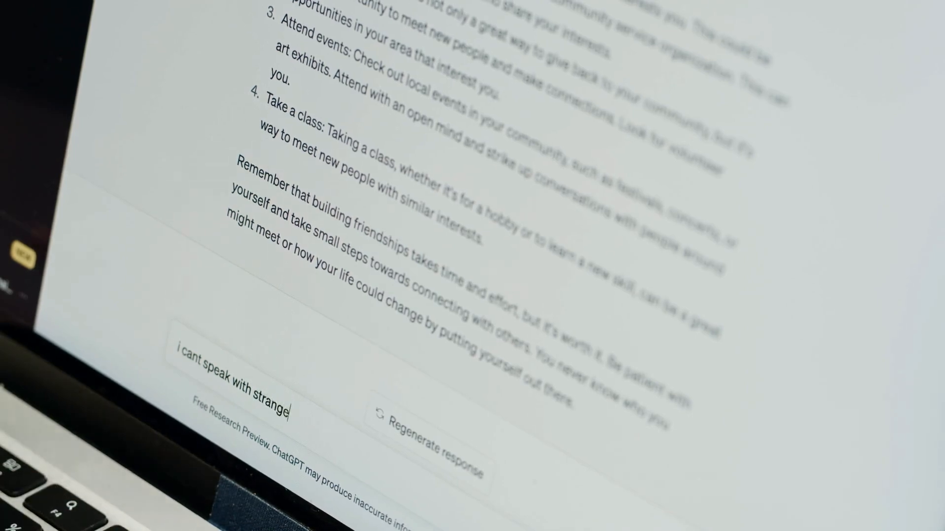